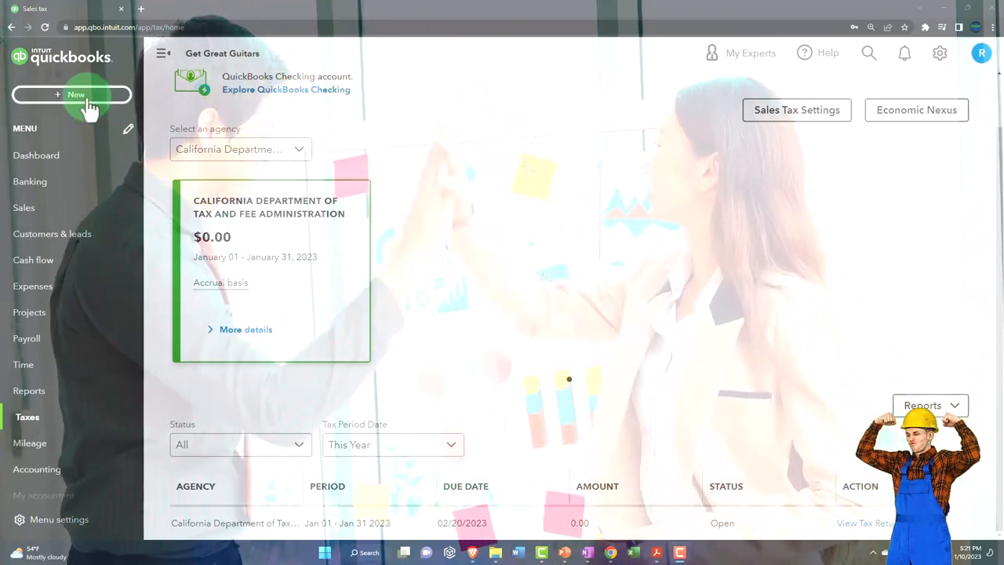
# Discard a newly started invoice unsaved, then go to Sales > Products and services.
pyautogui.click(76, 95)
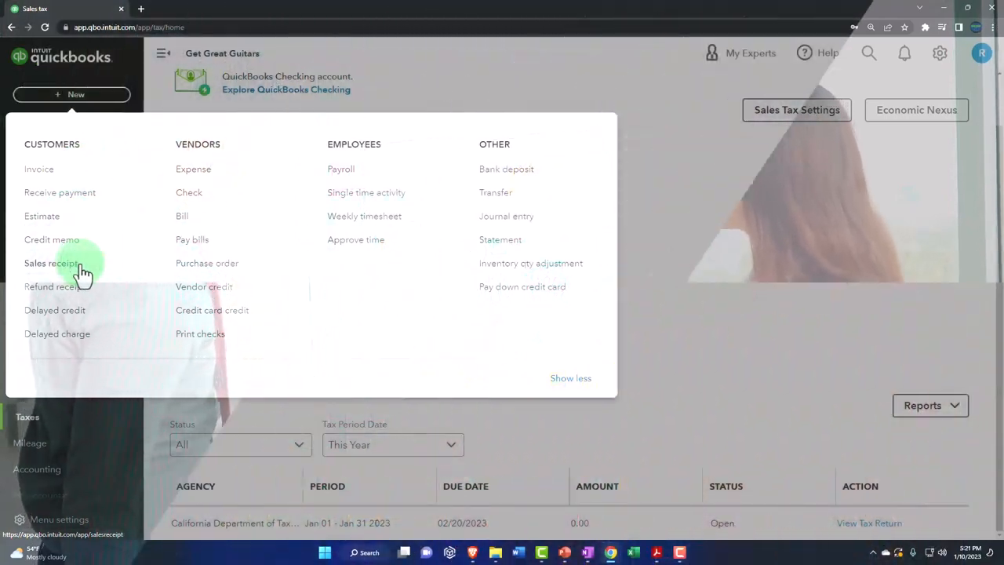
pyautogui.click(38, 168)
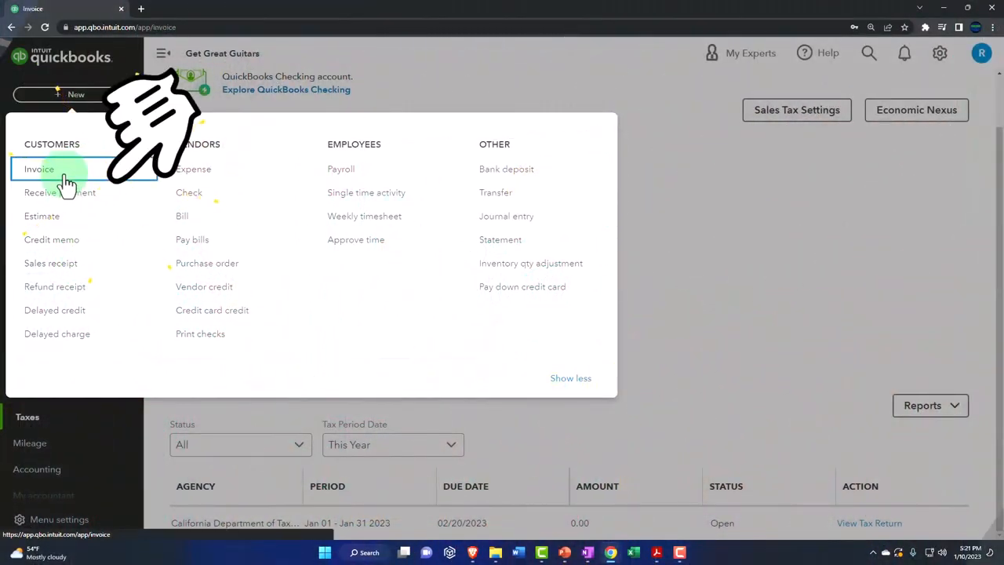
pyautogui.click(38, 169)
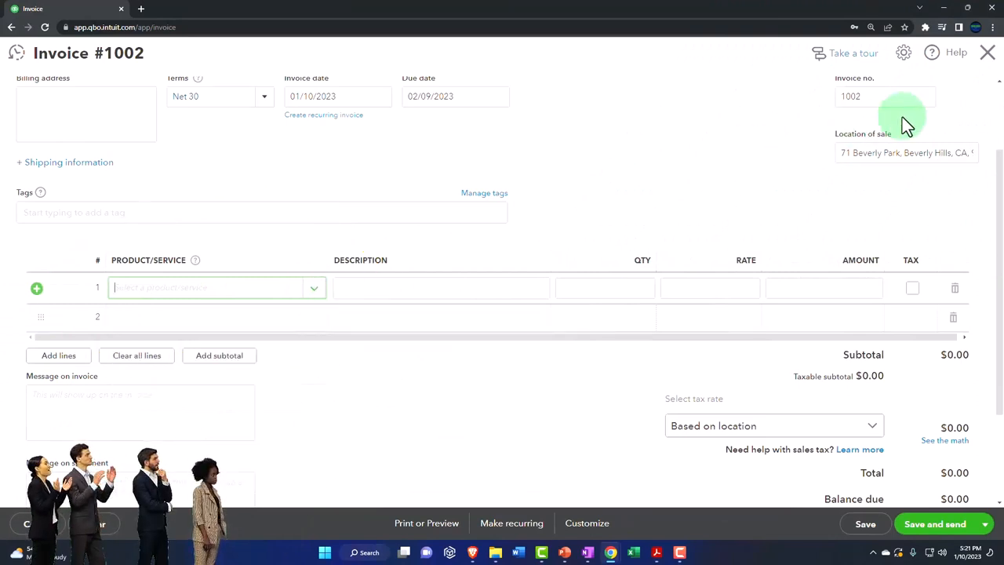
pyautogui.click(987, 53)
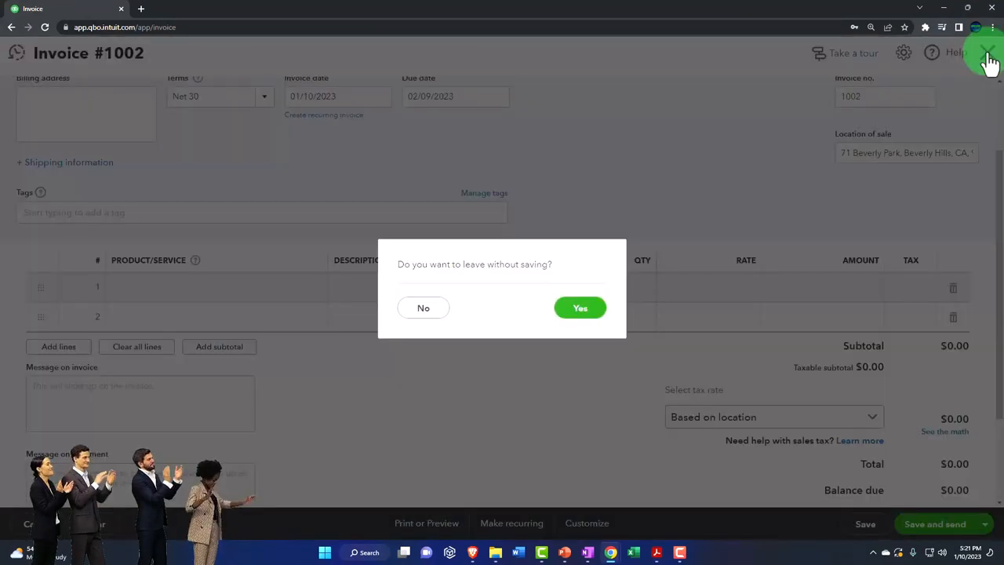
pyautogui.click(580, 307)
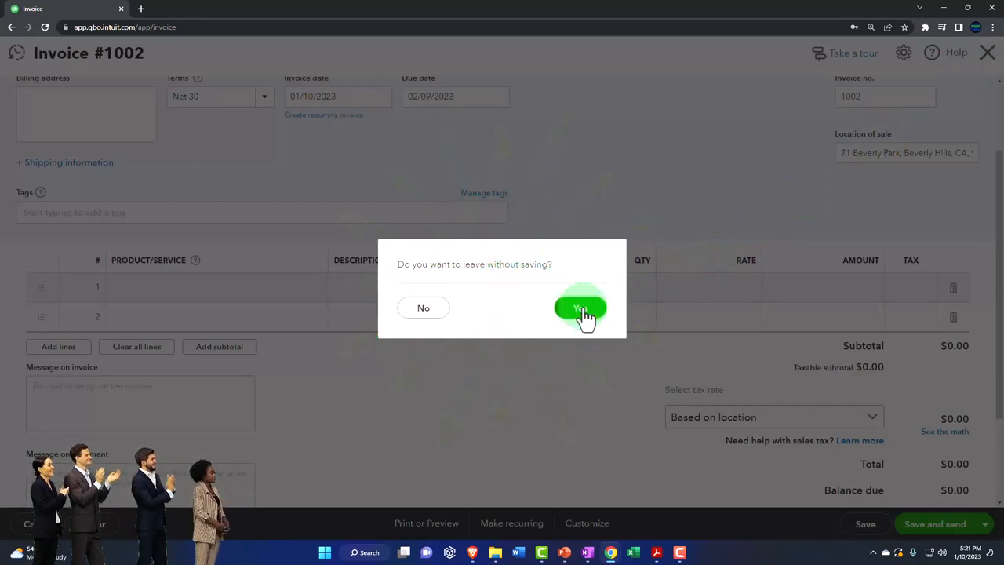
pyautogui.click(581, 307)
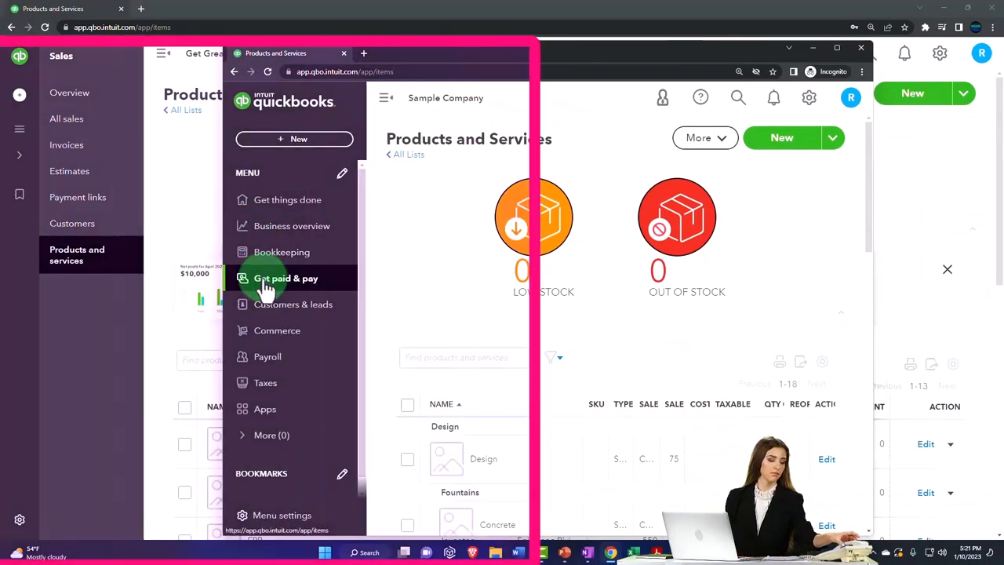
pyautogui.click(285, 278)
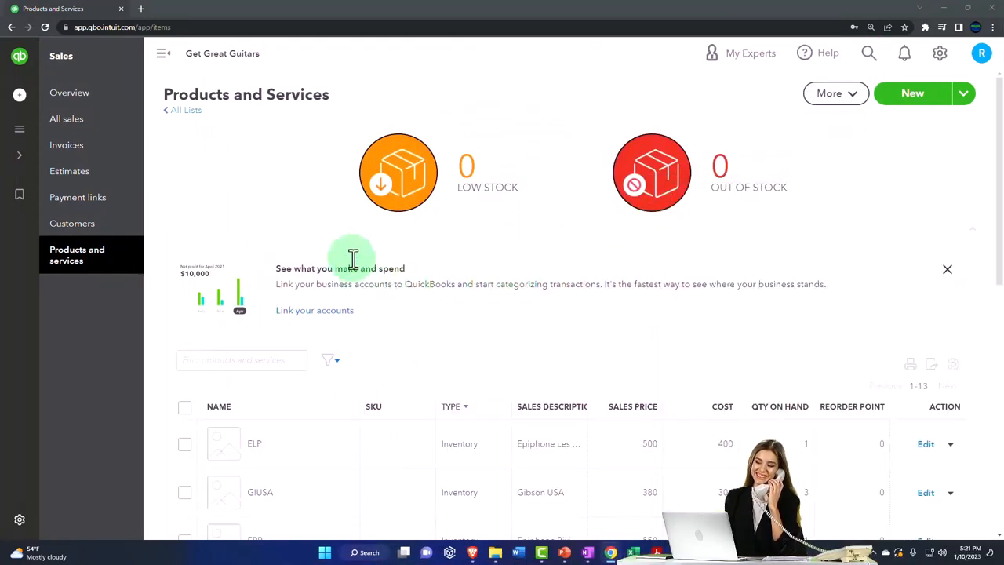
pyautogui.click(163, 53)
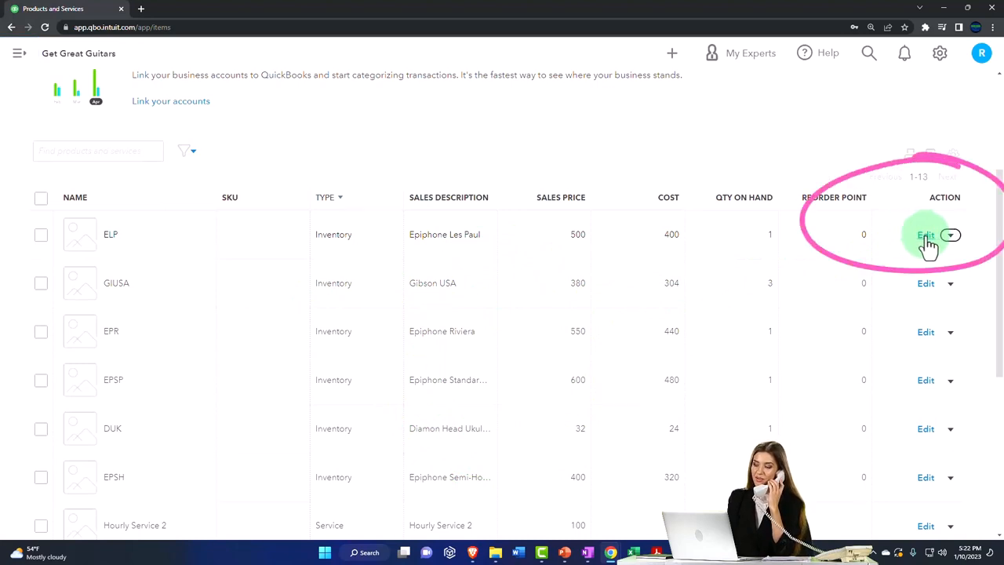
pyautogui.click(926, 235)
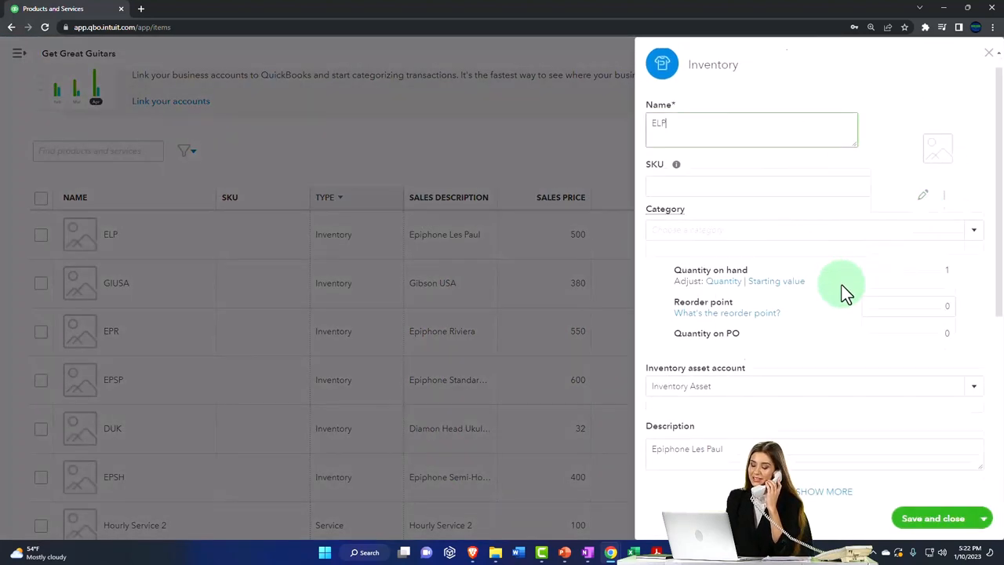
pyautogui.scroll(-3)
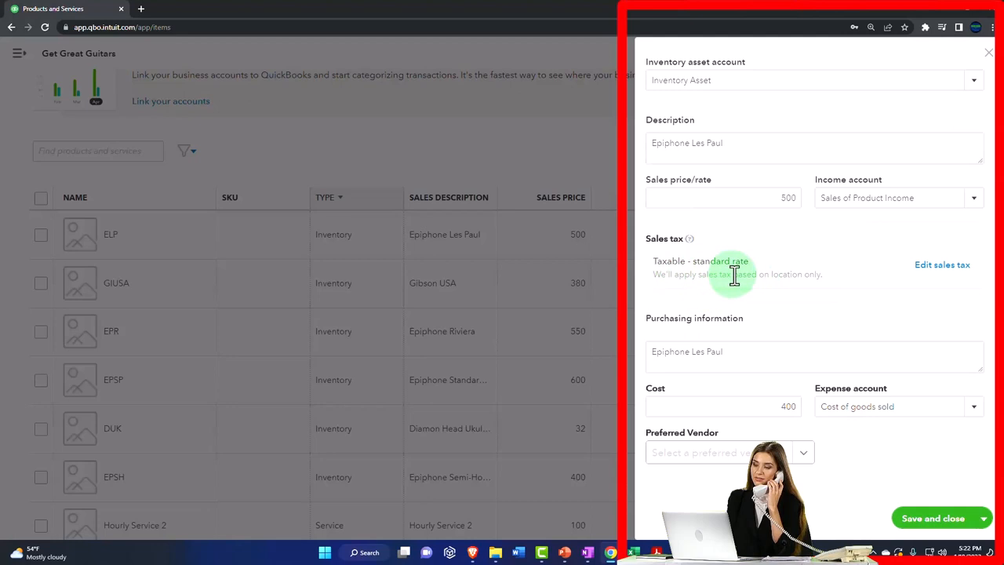
pyautogui.moveTo(730, 298)
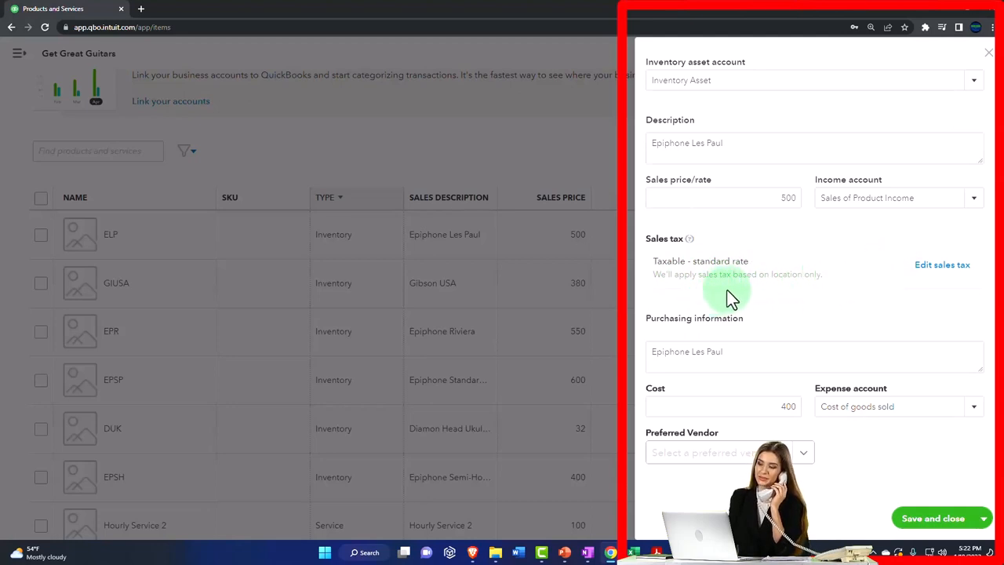
pyautogui.moveTo(816, 290)
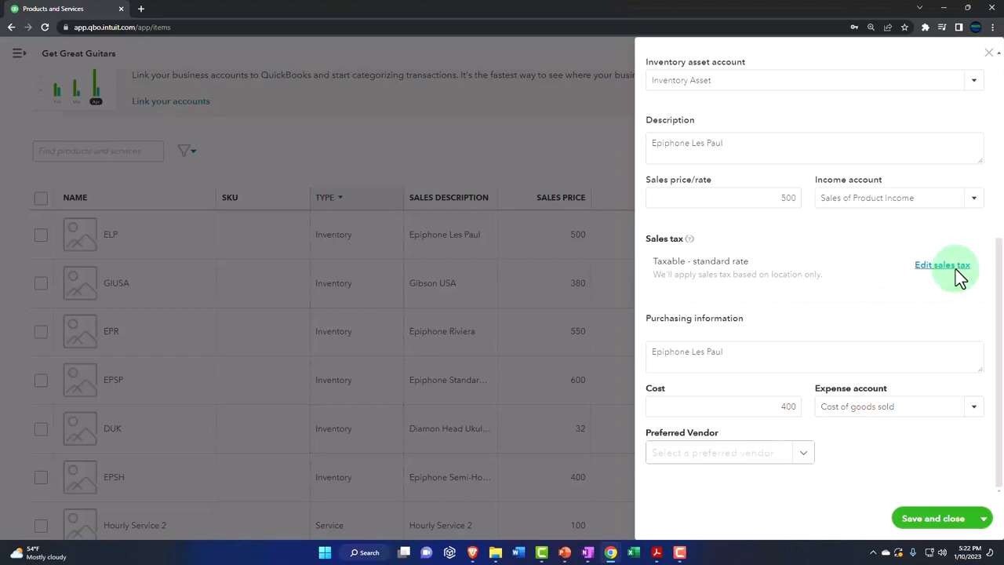
pyautogui.click(942, 264)
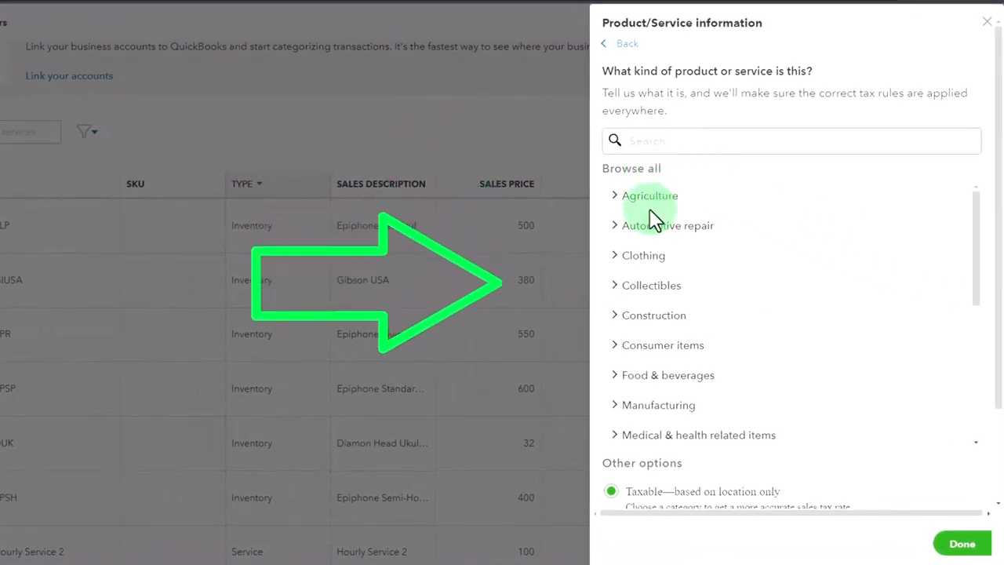
pyautogui.scroll(-3)
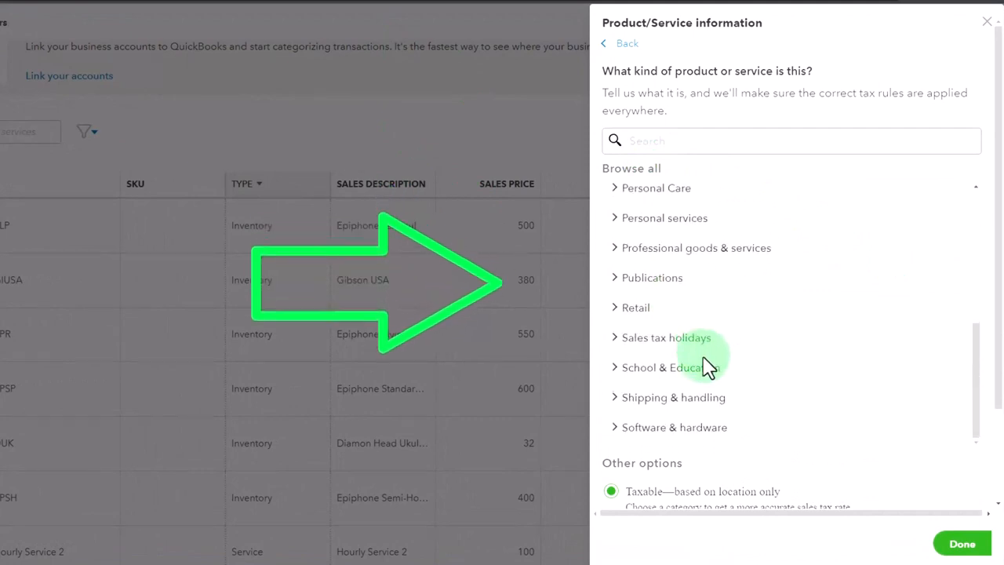
pyautogui.scroll(-3)
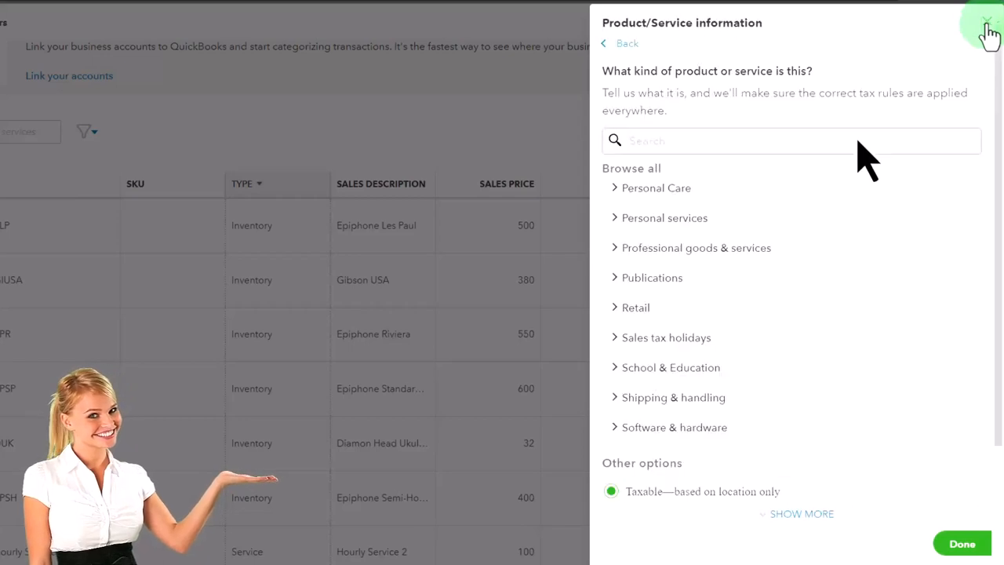
pyautogui.moveTo(901, 227)
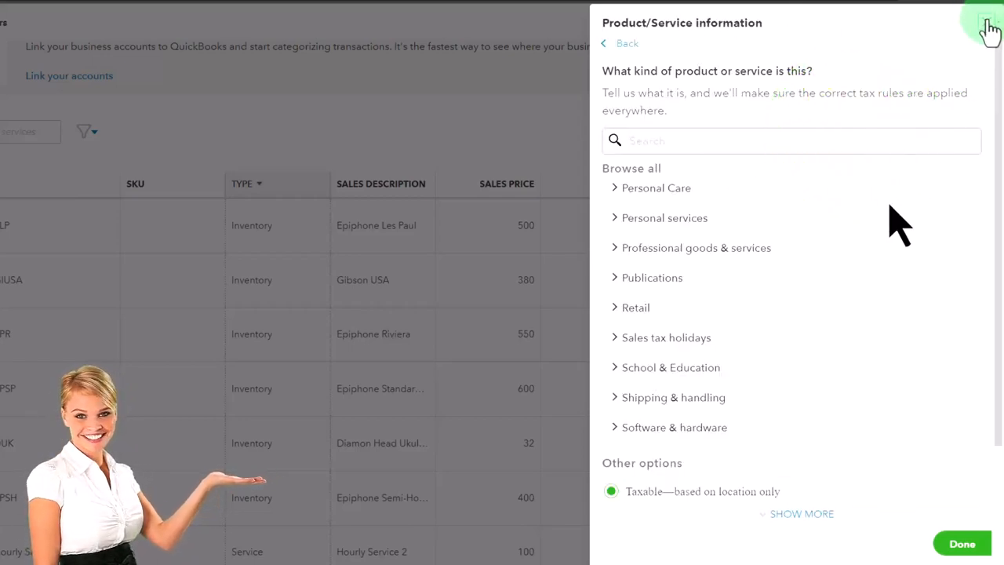
pyautogui.click(990, 30)
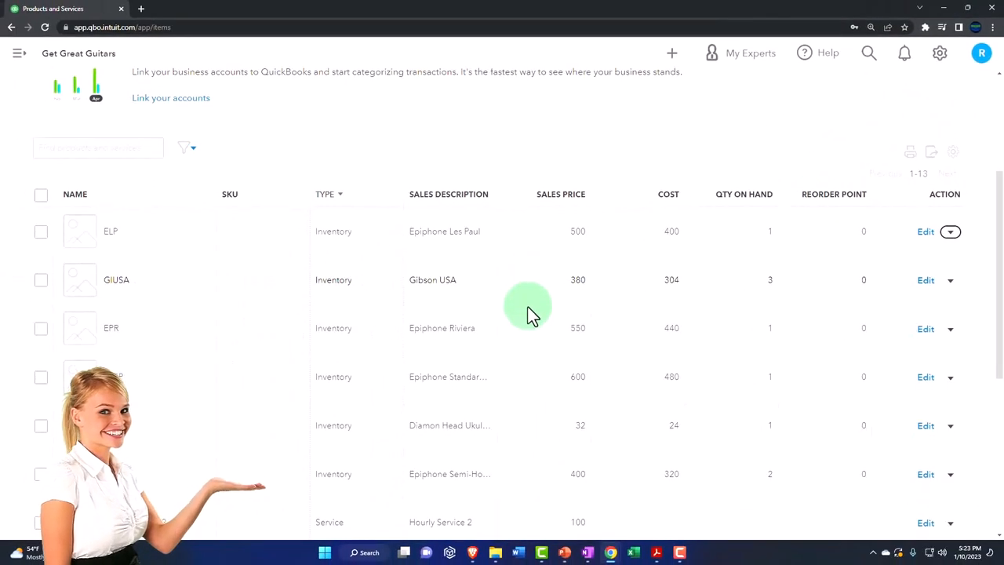
# Change Hourly Service 2's sales tax to Nontaxable and save the item.
pyautogui.scroll(-3)
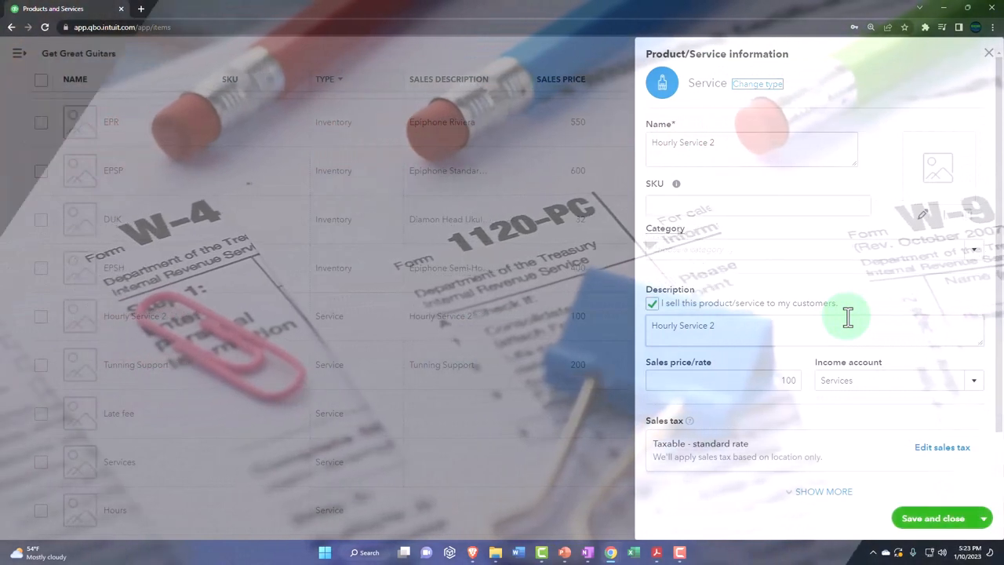
pyautogui.scroll(-3)
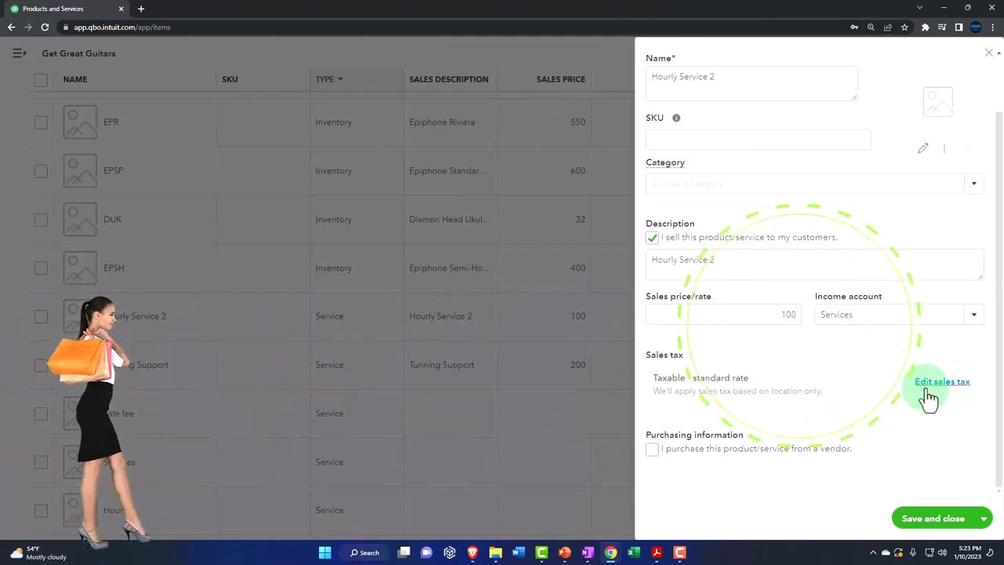
pyautogui.click(943, 381)
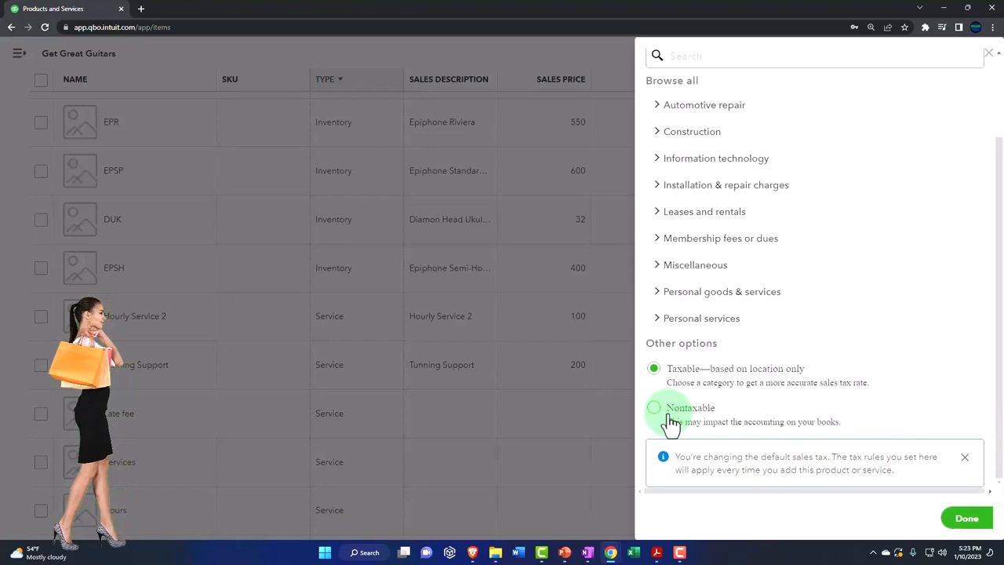
pyautogui.click(654, 407)
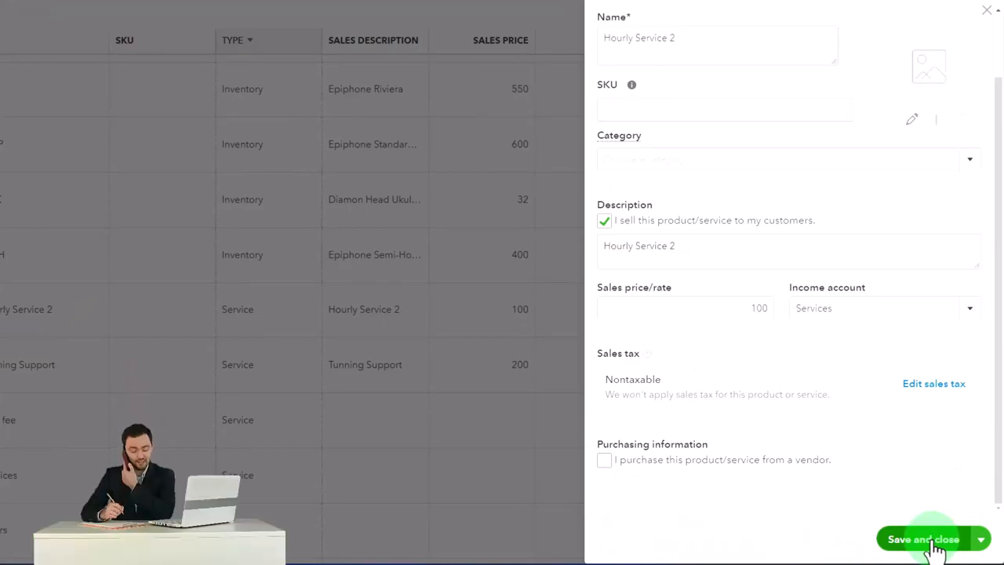
pyautogui.click(923, 539)
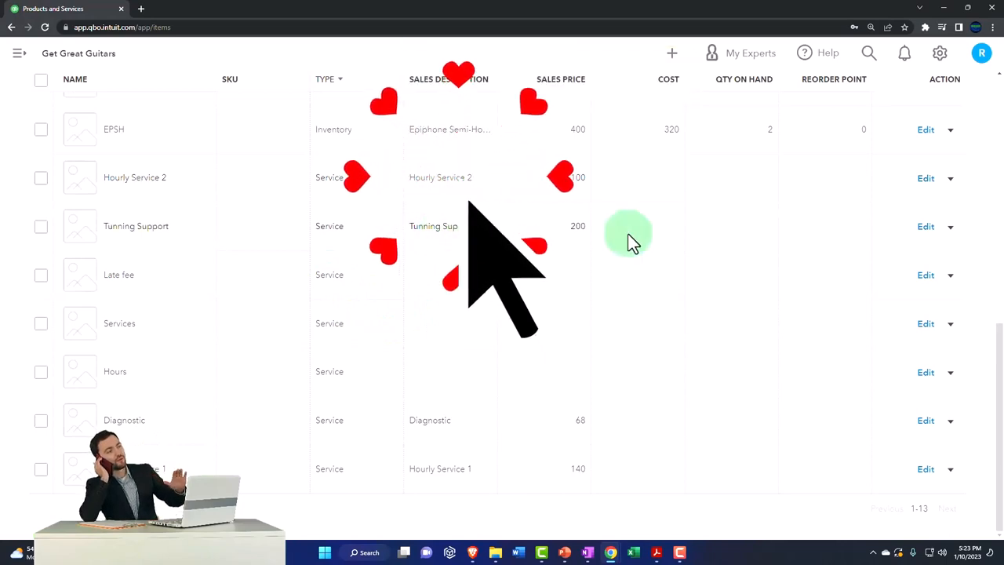
# Edit Tunning Support, switch its sales tax to Nontaxable, and save it.
pyautogui.click(926, 226)
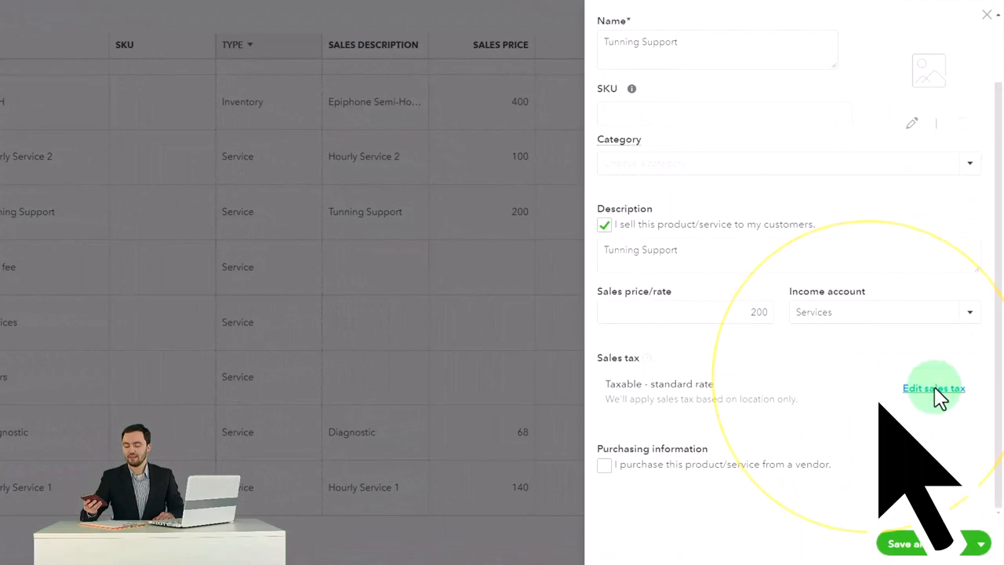
pyautogui.click(934, 388)
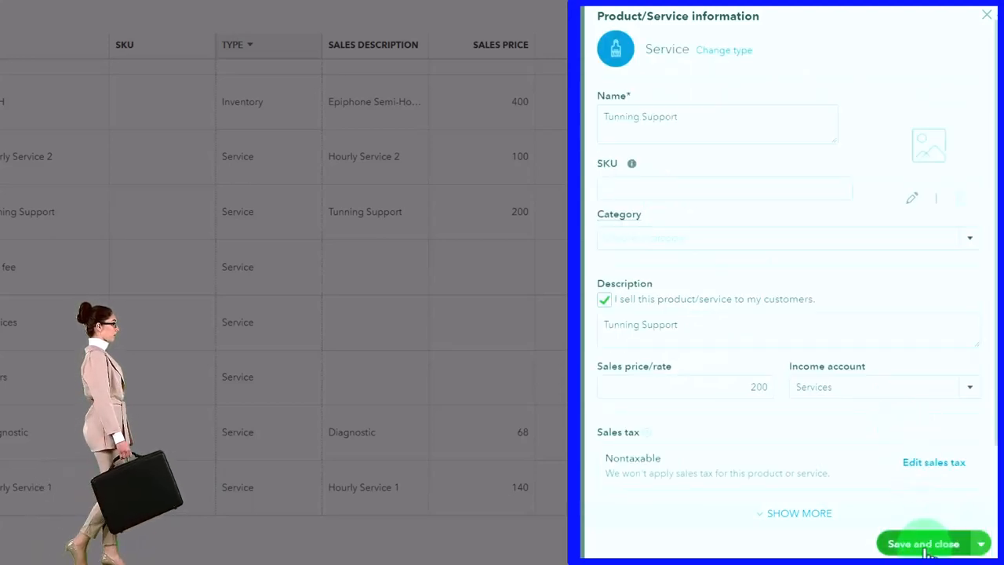
pyautogui.click(923, 544)
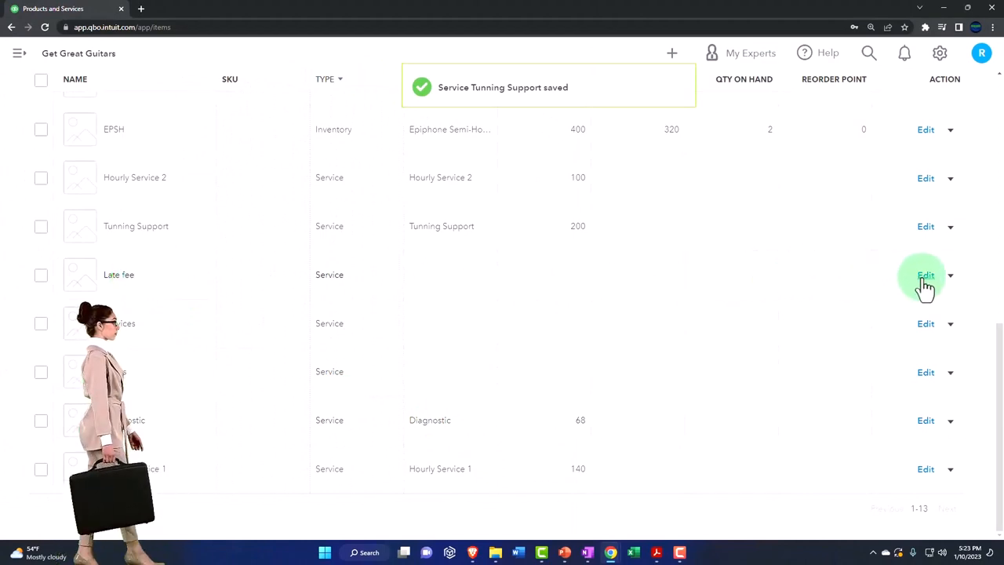
# Edit the Late fee service and confirm Nontaxable as its sales tax.
pyautogui.click(926, 275)
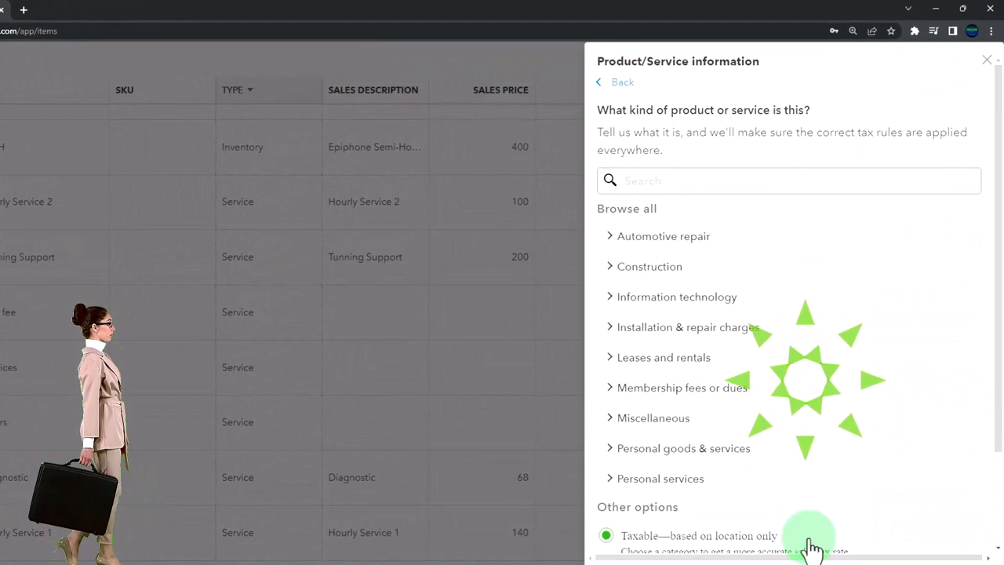
pyautogui.click(654, 407)
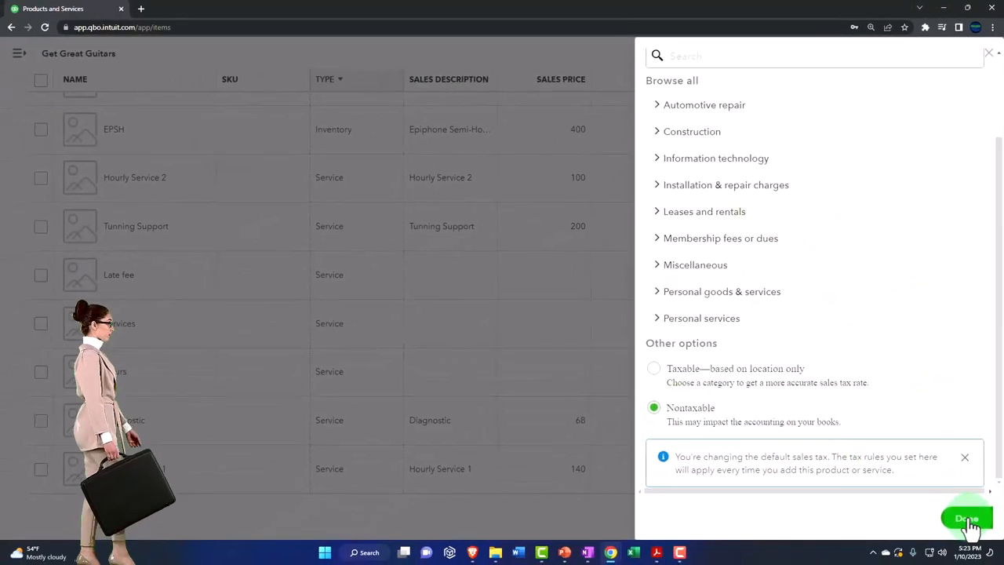
pyautogui.click(967, 519)
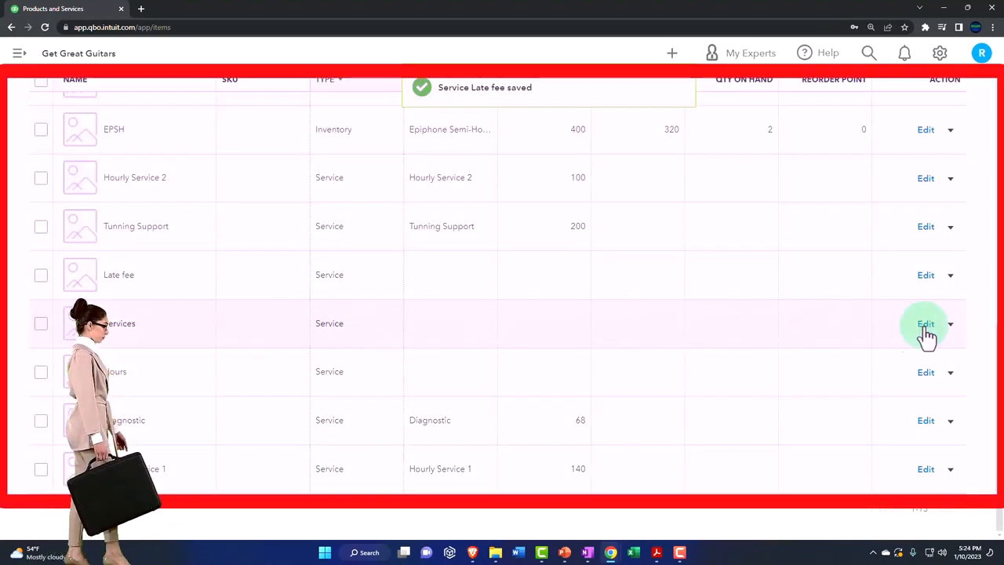
# Set the Services item's sales tax to Nontaxable and save it.
pyautogui.click(926, 323)
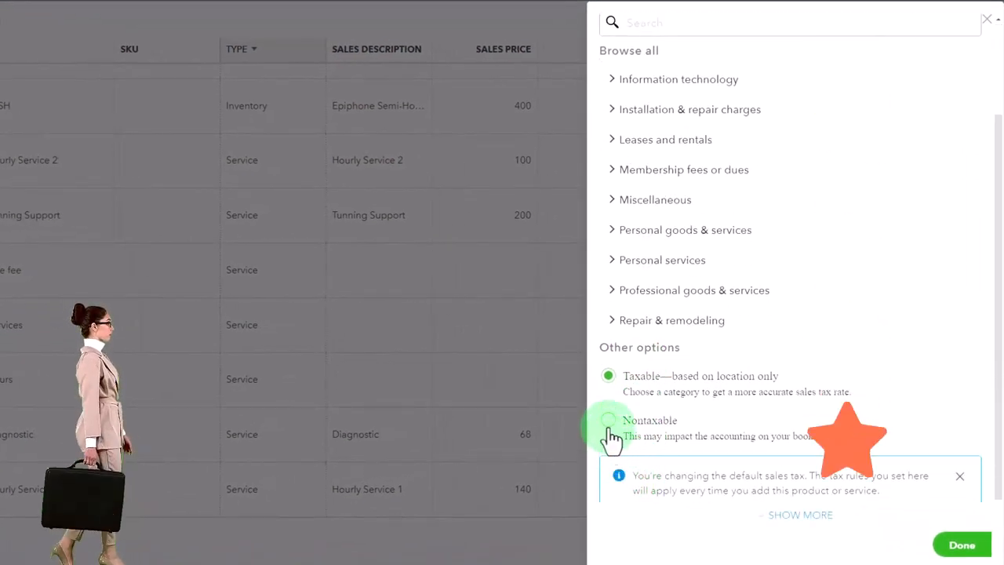
pyautogui.click(608, 421)
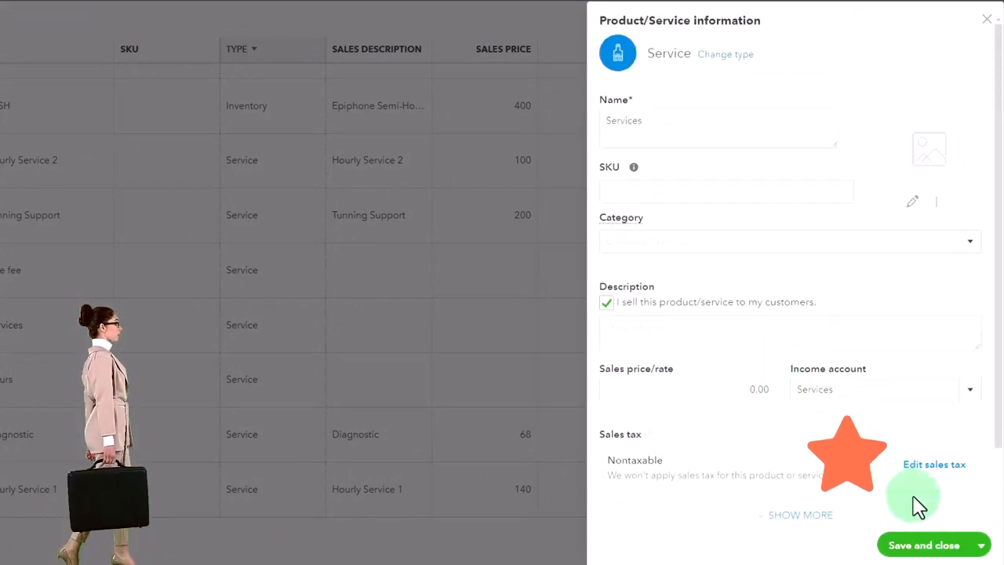
pyautogui.click(924, 545)
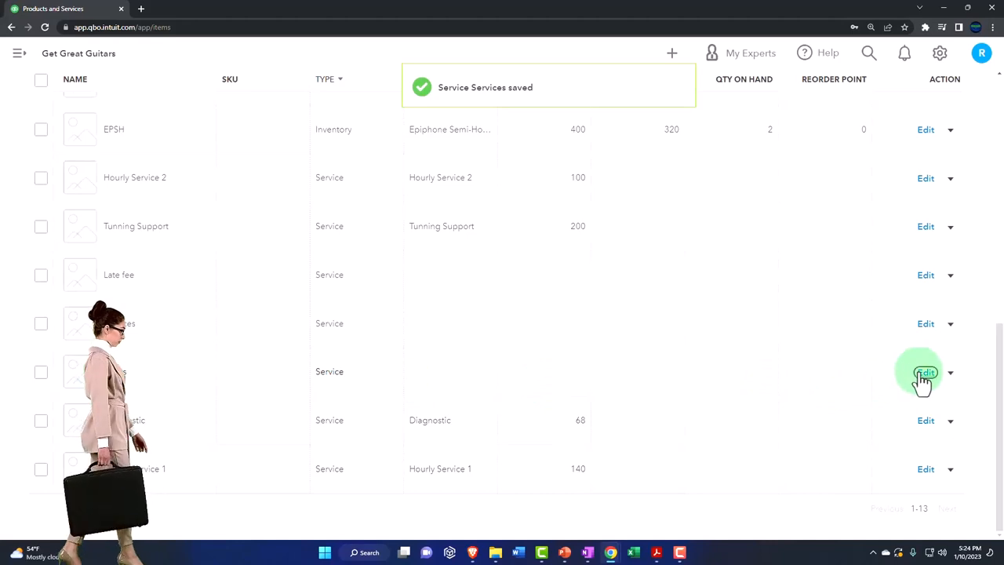
# Set the Hours item's sales tax to Nontaxable and save it.
pyautogui.click(926, 372)
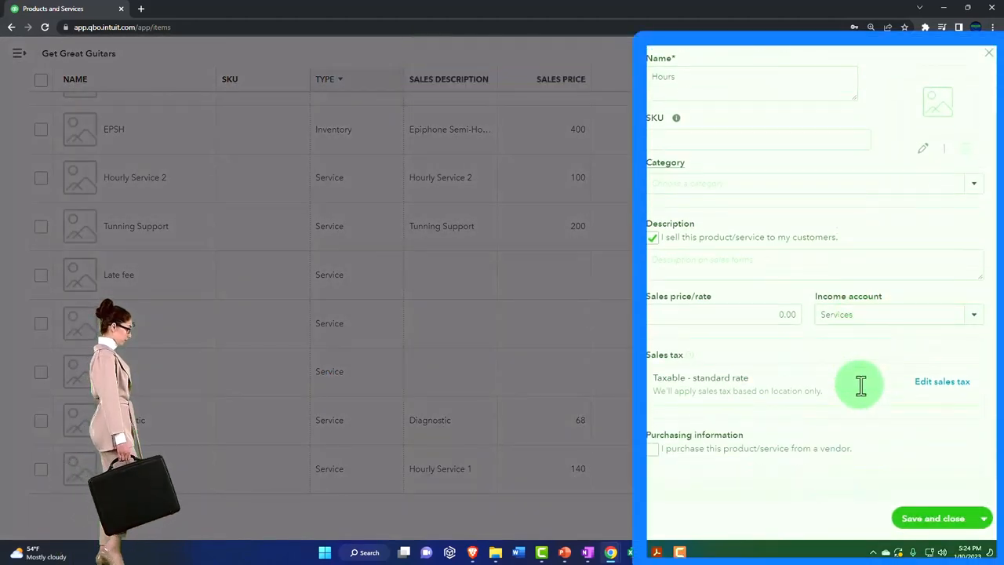
pyautogui.click(943, 381)
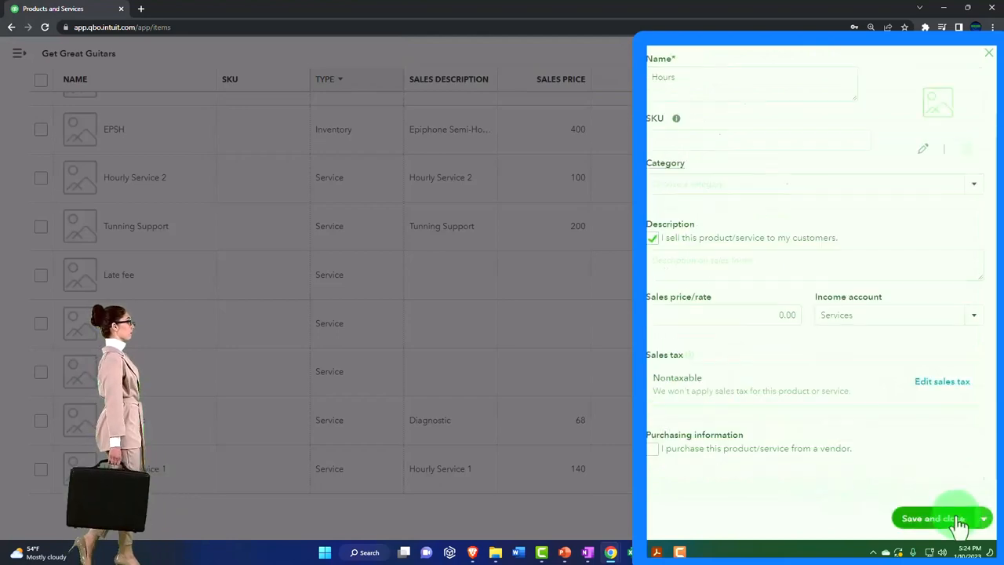
pyautogui.click(930, 518)
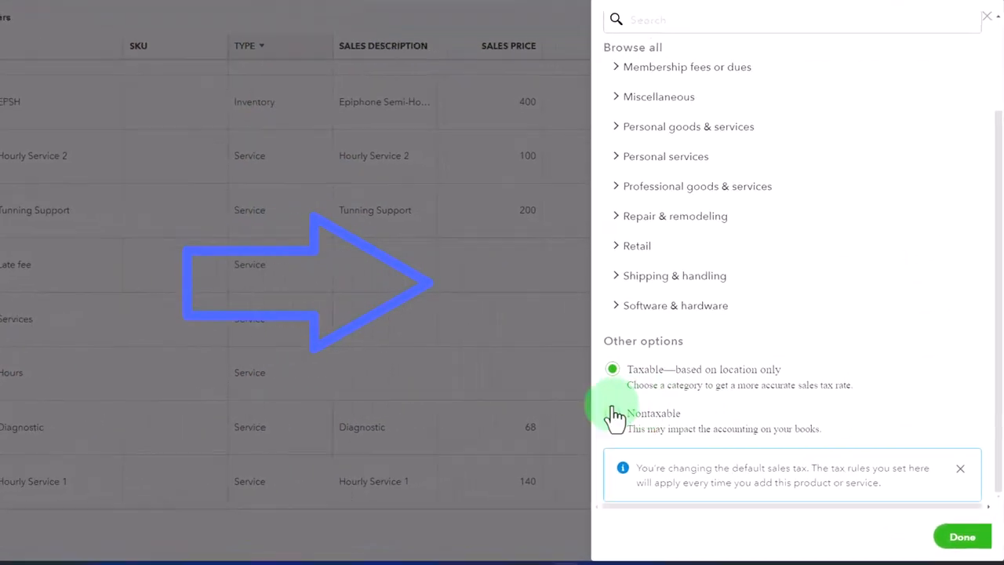
# Save Diagnostic, then Hourly Service 1, each with Nontaxable sales tax.
pyautogui.click(612, 413)
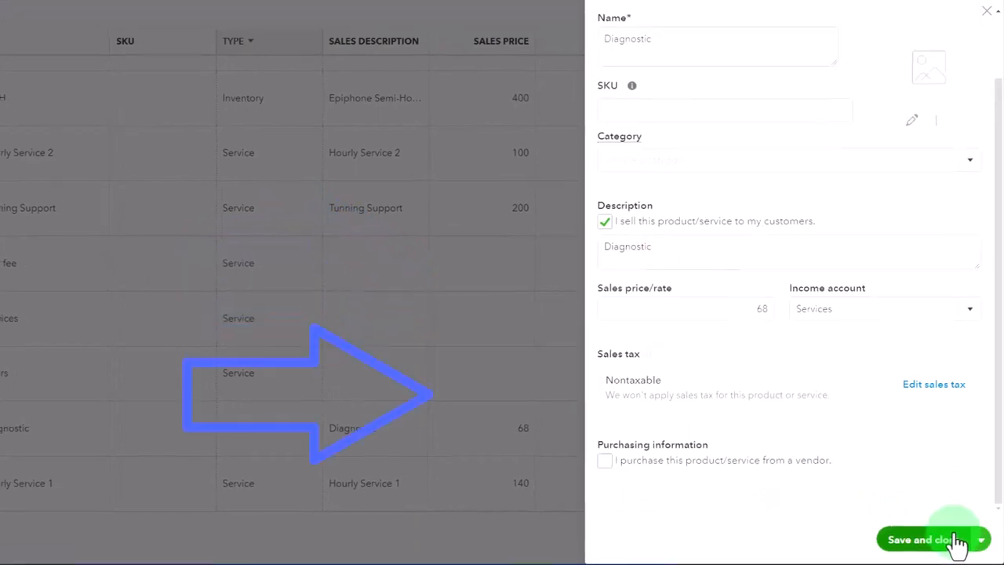
pyautogui.click(922, 539)
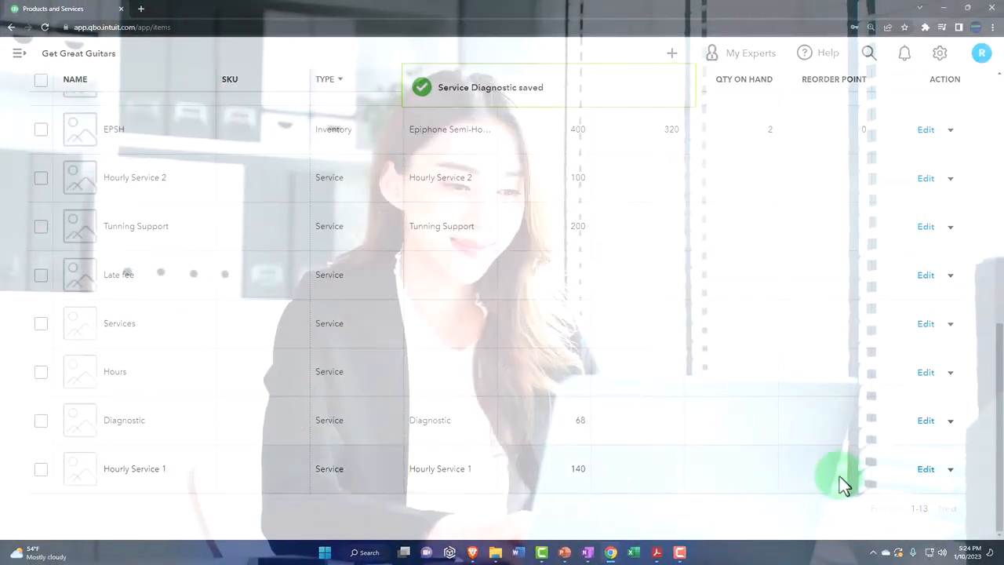
pyautogui.click(925, 468)
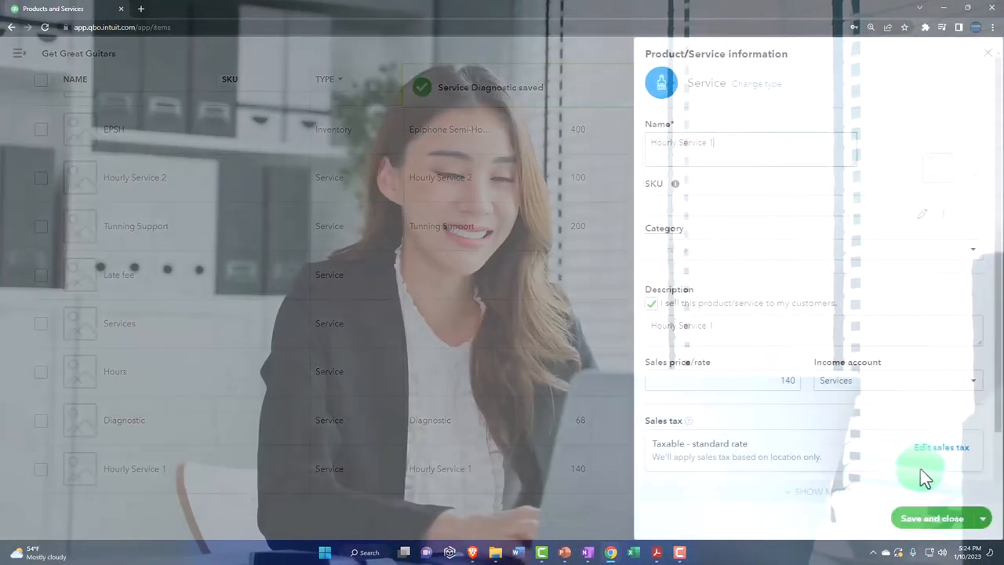
pyautogui.click(941, 448)
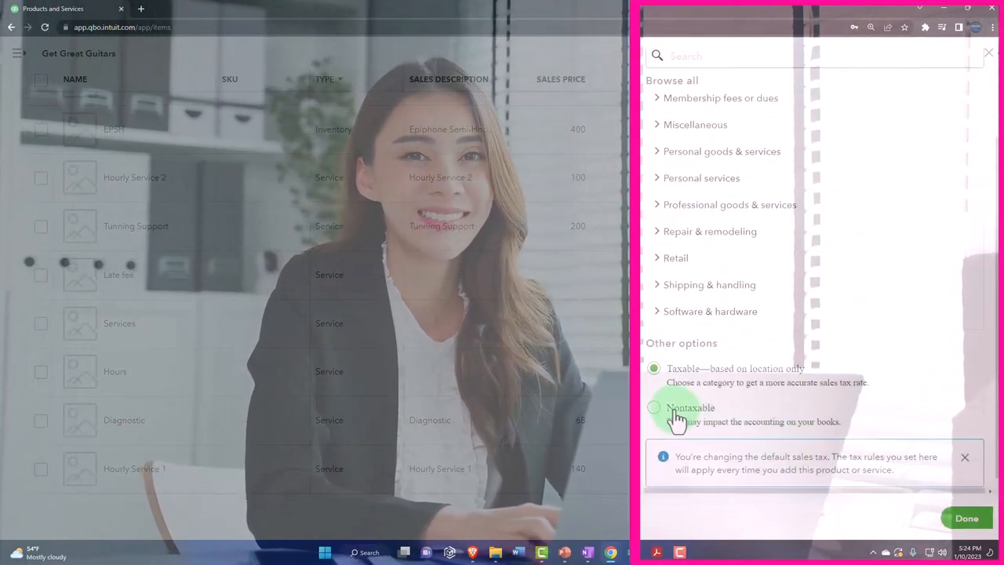
pyautogui.click(655, 407)
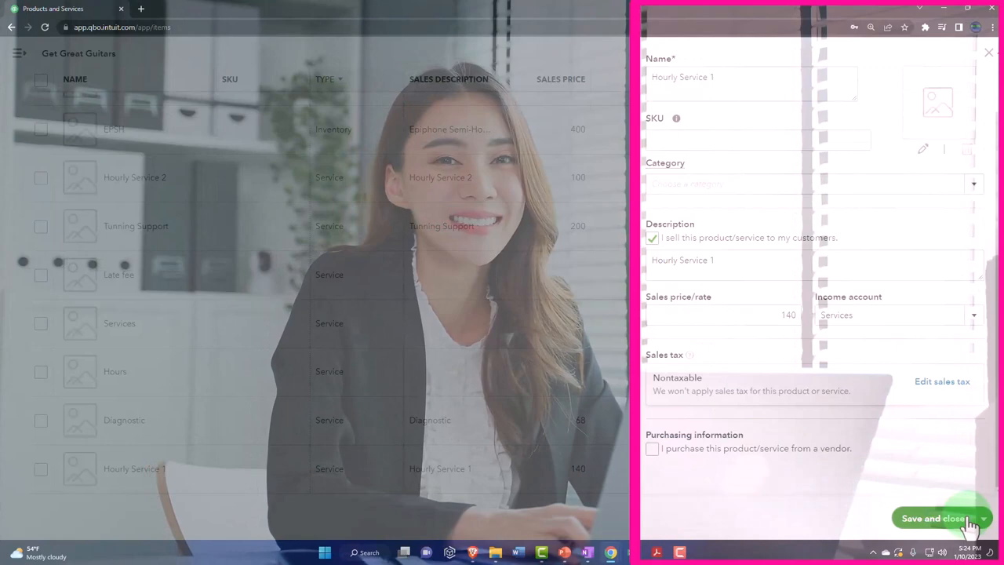
pyautogui.click(934, 518)
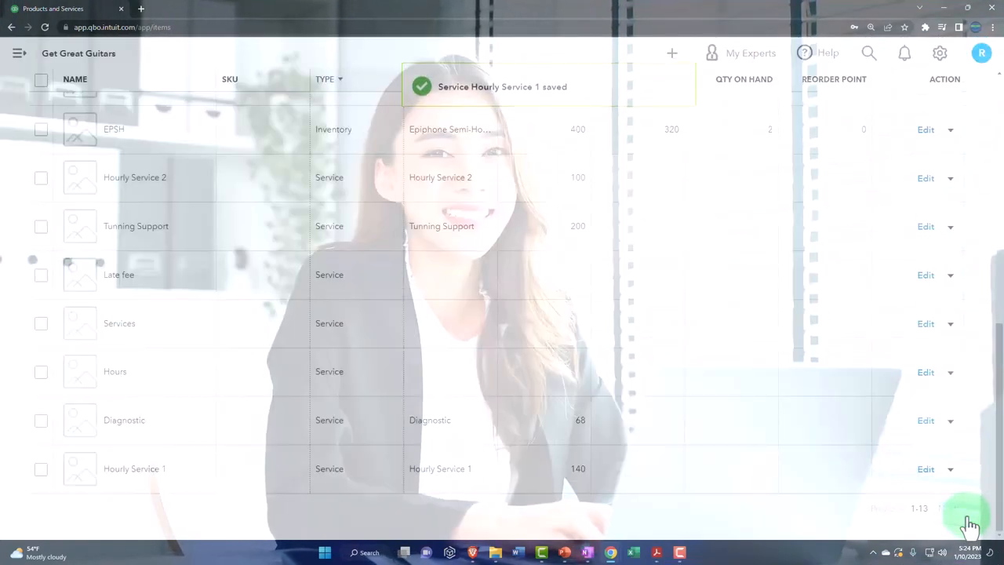
pyautogui.moveTo(636, 398)
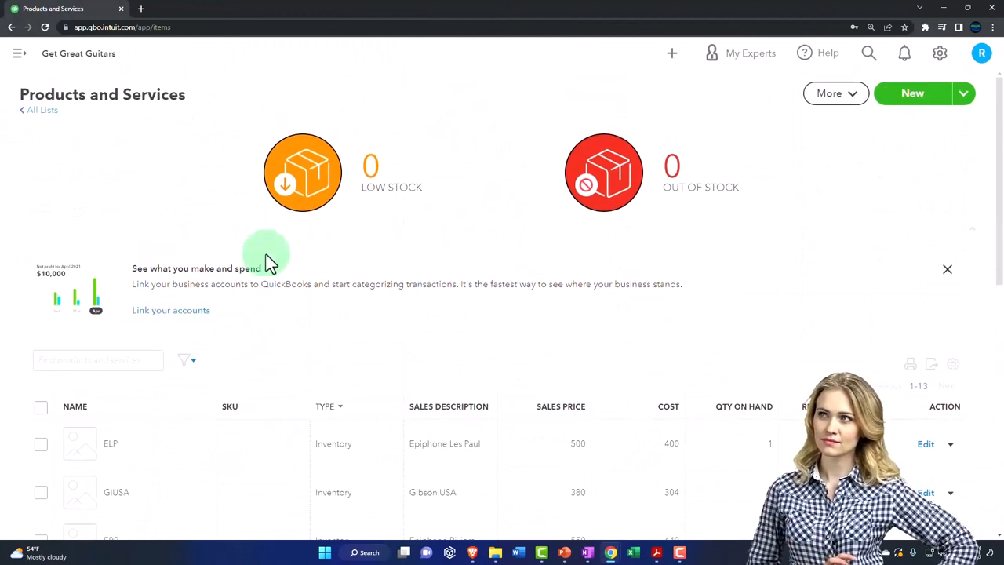
# Create new invoice #1002 via + New and pick customer AAA from the customer list.
pyautogui.click(20, 53)
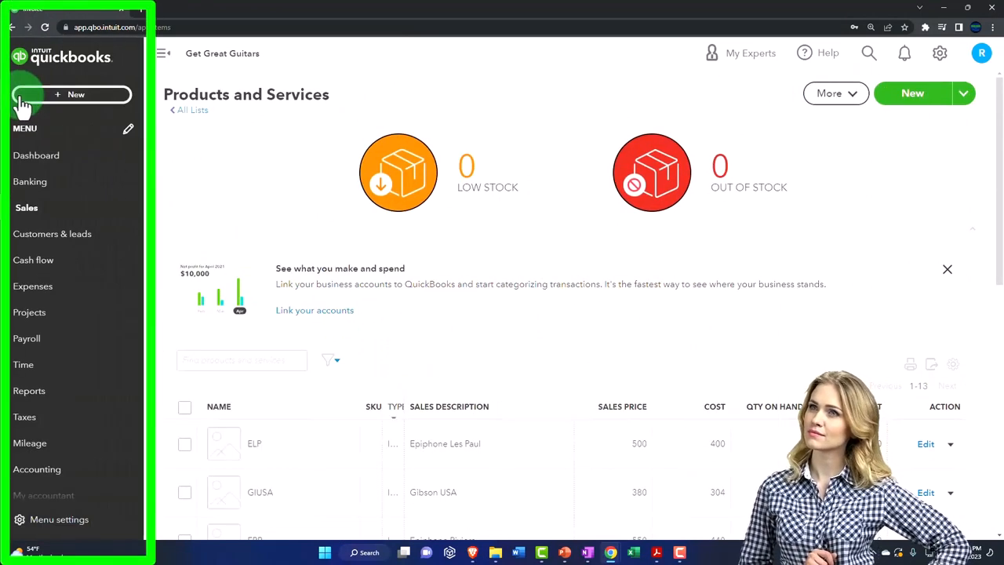
pyautogui.click(76, 94)
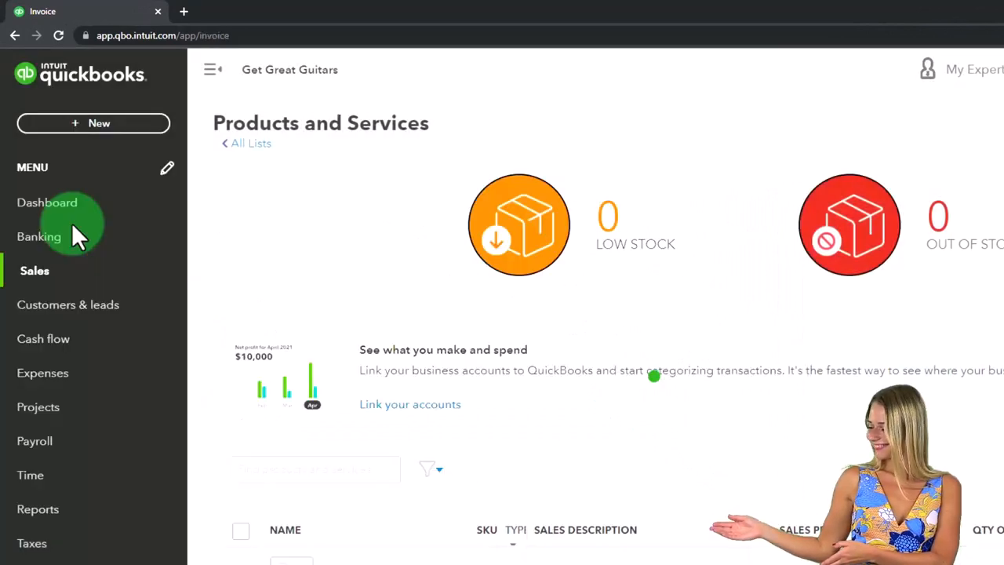
pyautogui.click(94, 123)
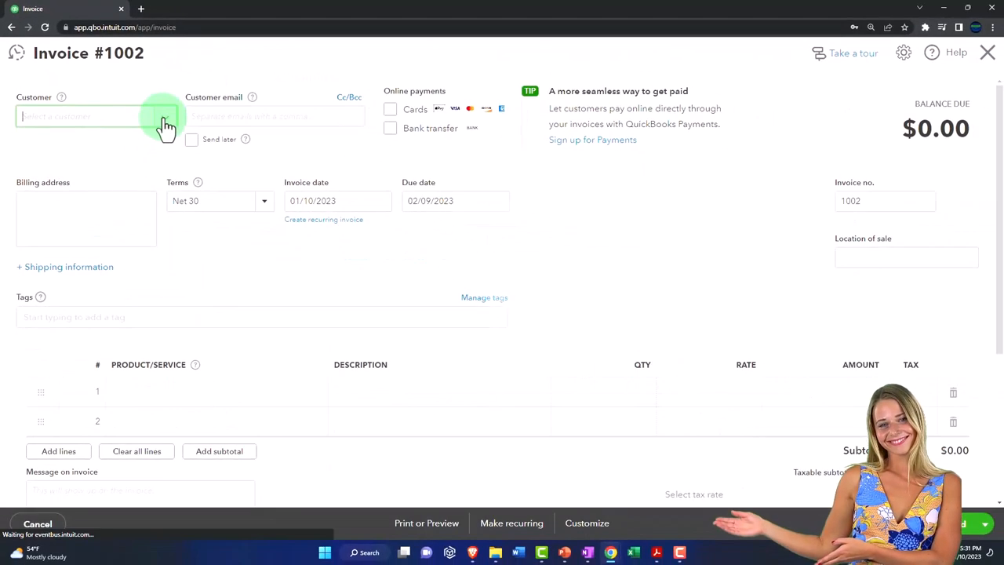
pyautogui.click(87, 116)
pyautogui.write('AAA')
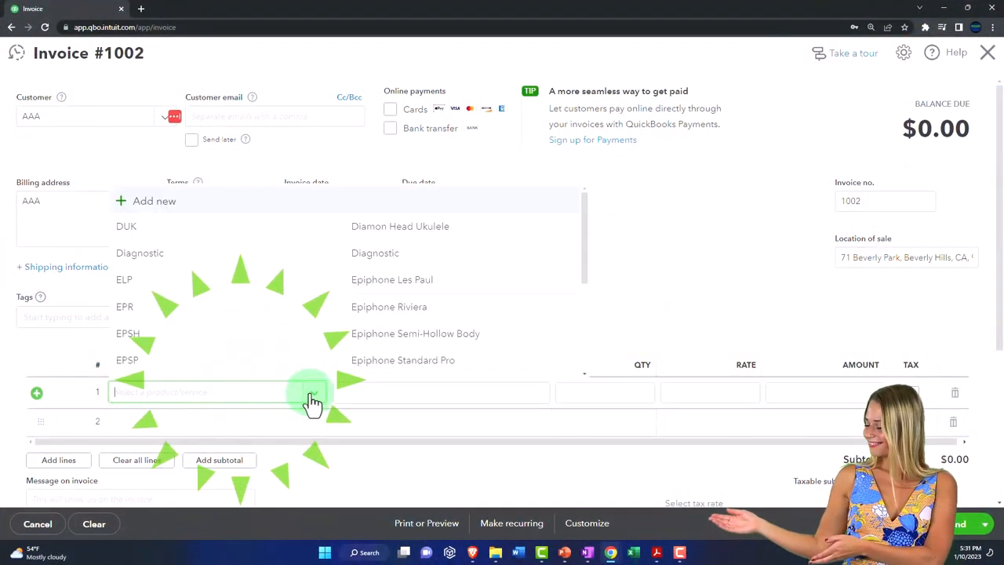
# Put Epiphone Les Paul (ELP) on line 1 and keep the Based on location tax rate.
pyautogui.click(393, 280)
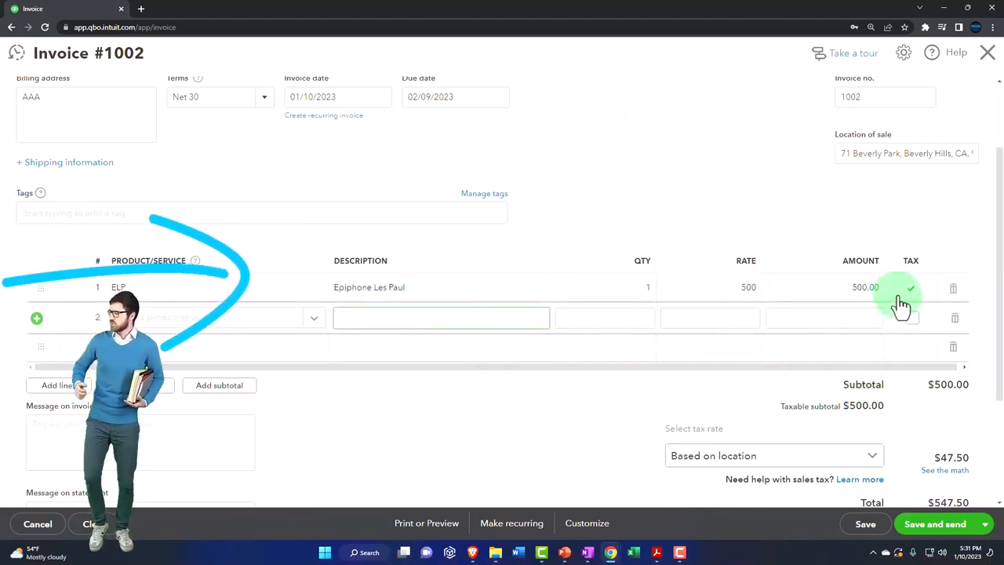
pyautogui.scroll(-3)
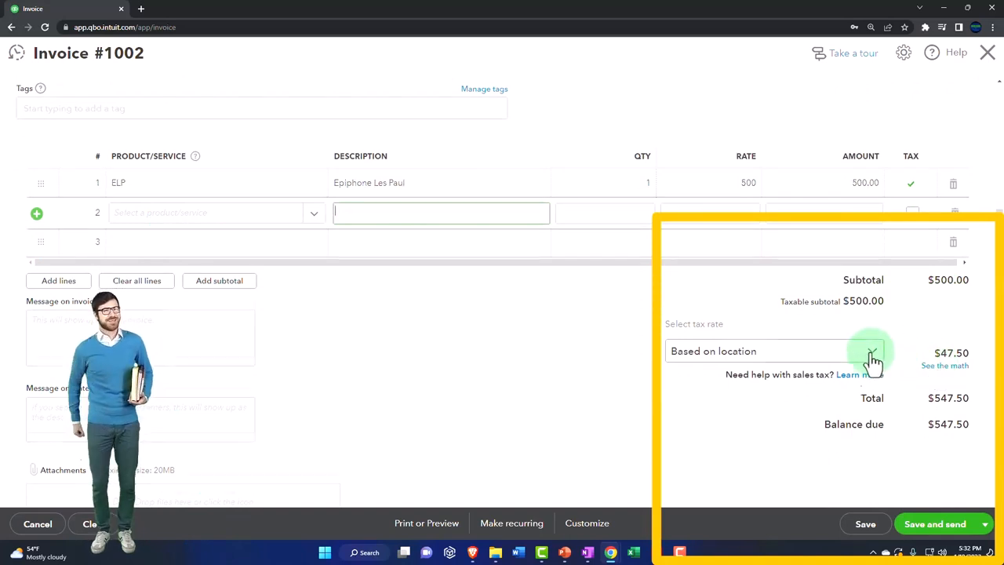
pyautogui.click(871, 351)
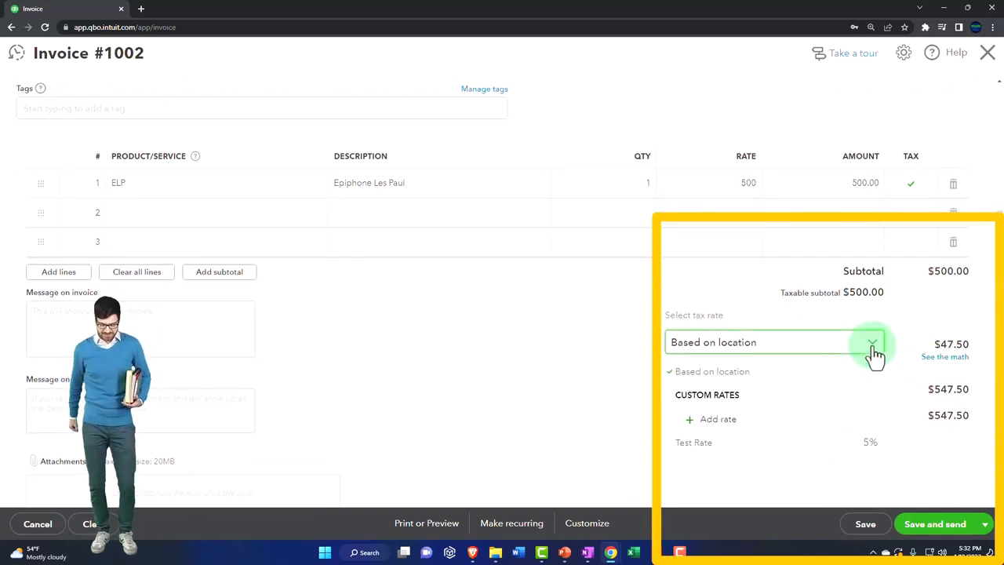
pyautogui.click(871, 342)
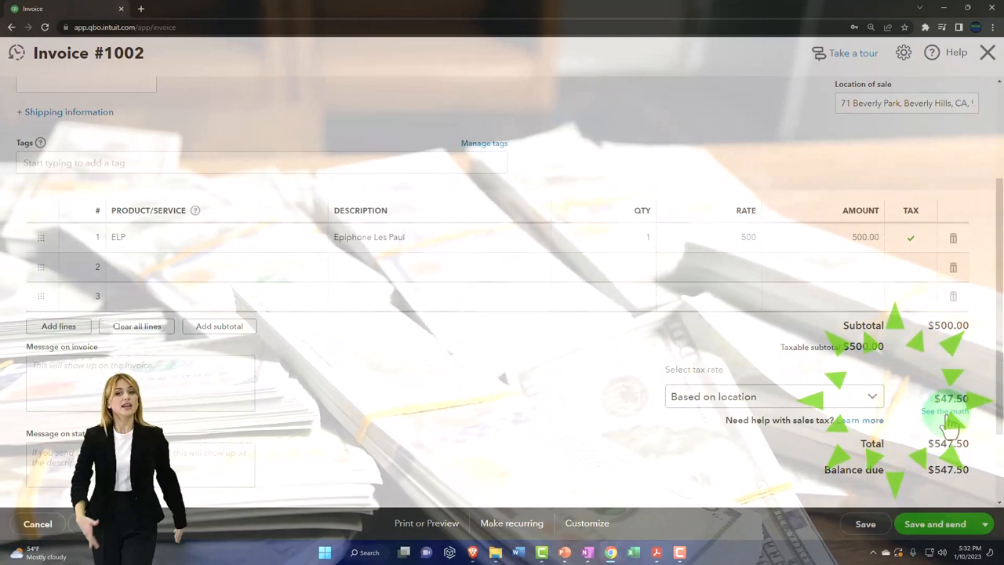
# Open See the math to view the 9.50% California tax breakdown giving $47.50.
pyautogui.click(945, 411)
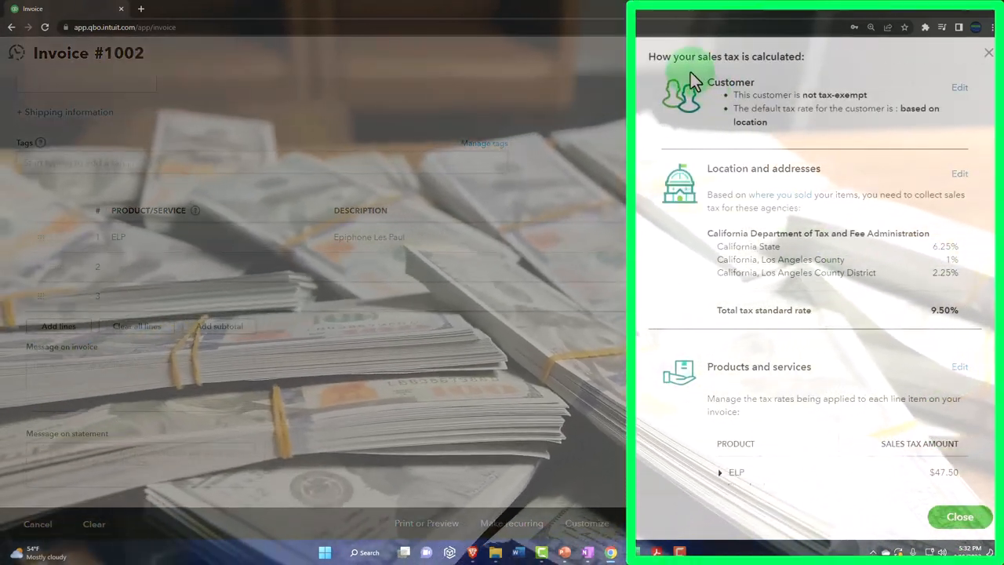
pyautogui.moveTo(714, 148)
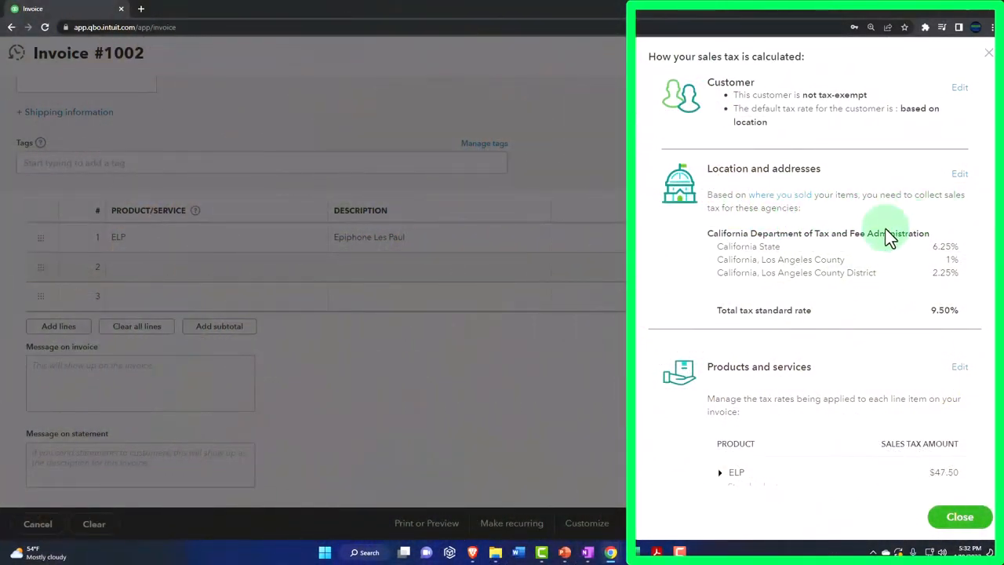
pyautogui.moveTo(710, 263)
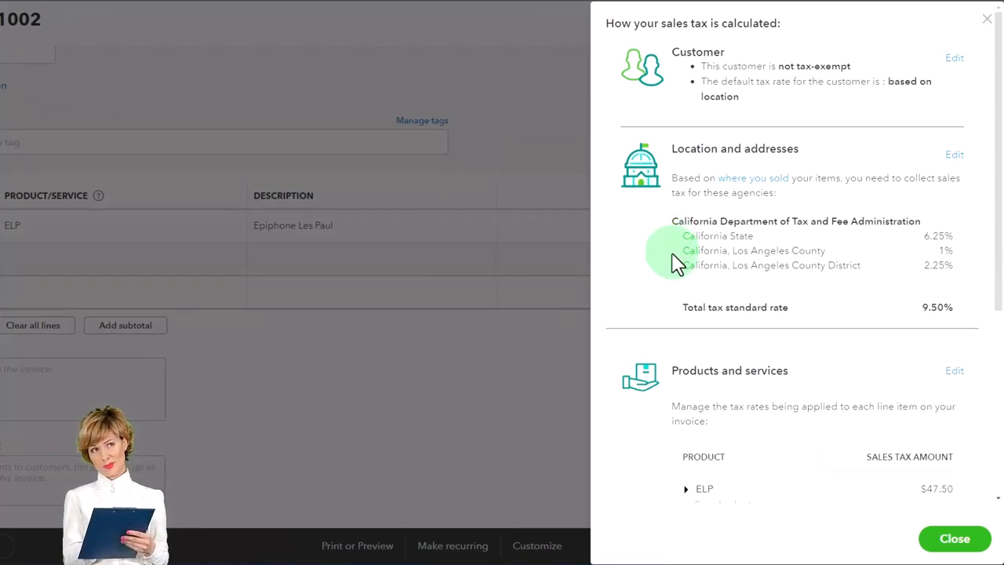
pyautogui.moveTo(916, 271)
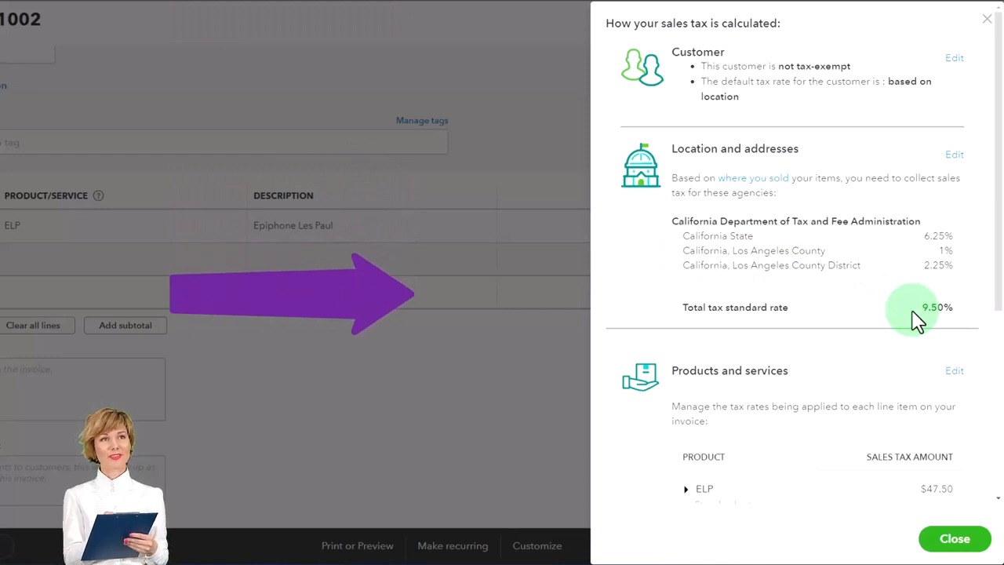
pyautogui.scroll(-3)
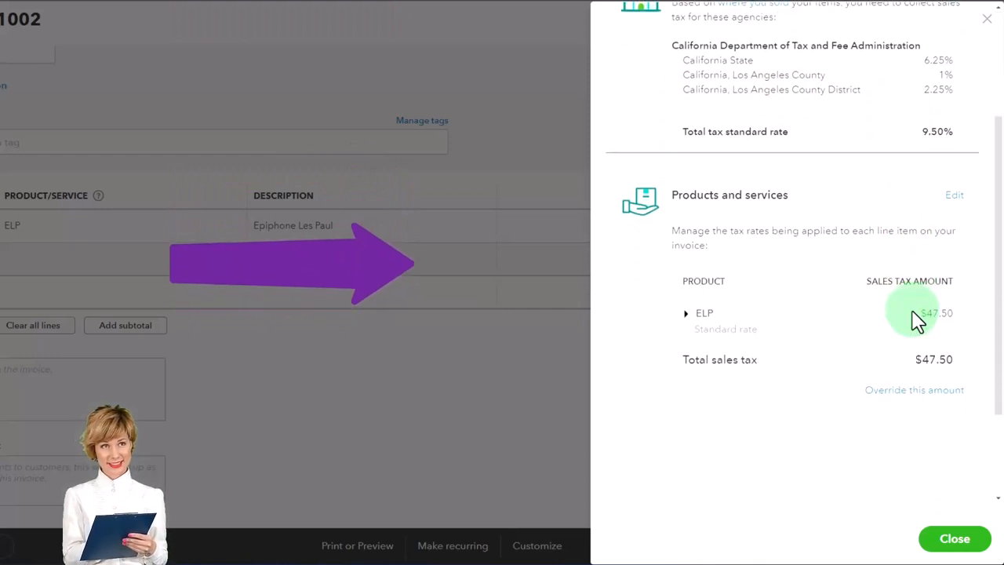